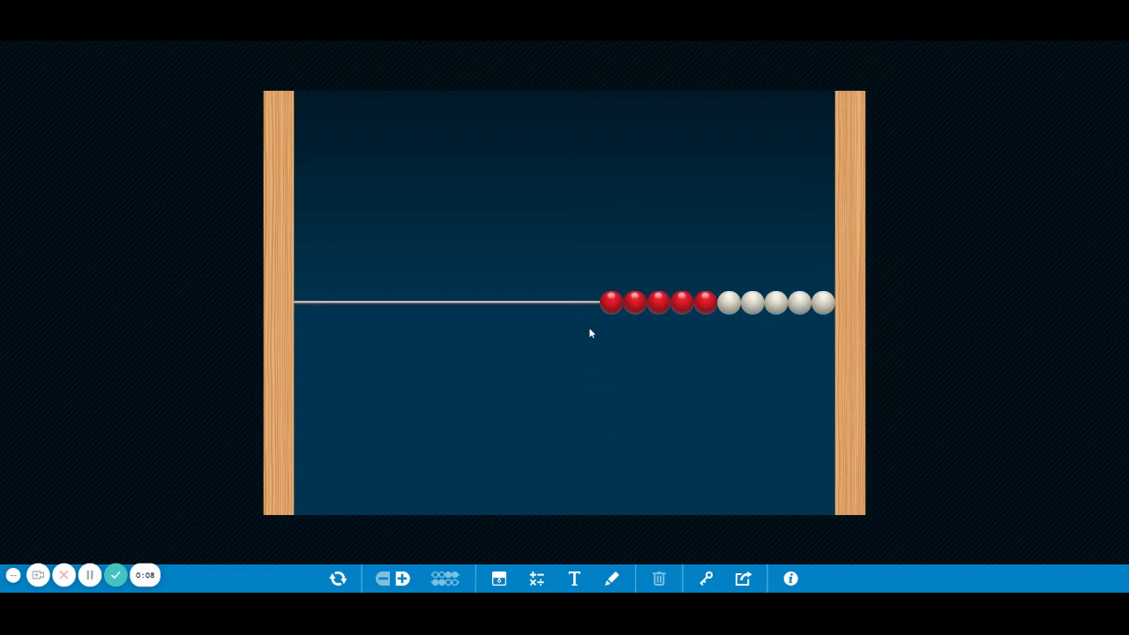
mouse_move(604, 342)
type("3")
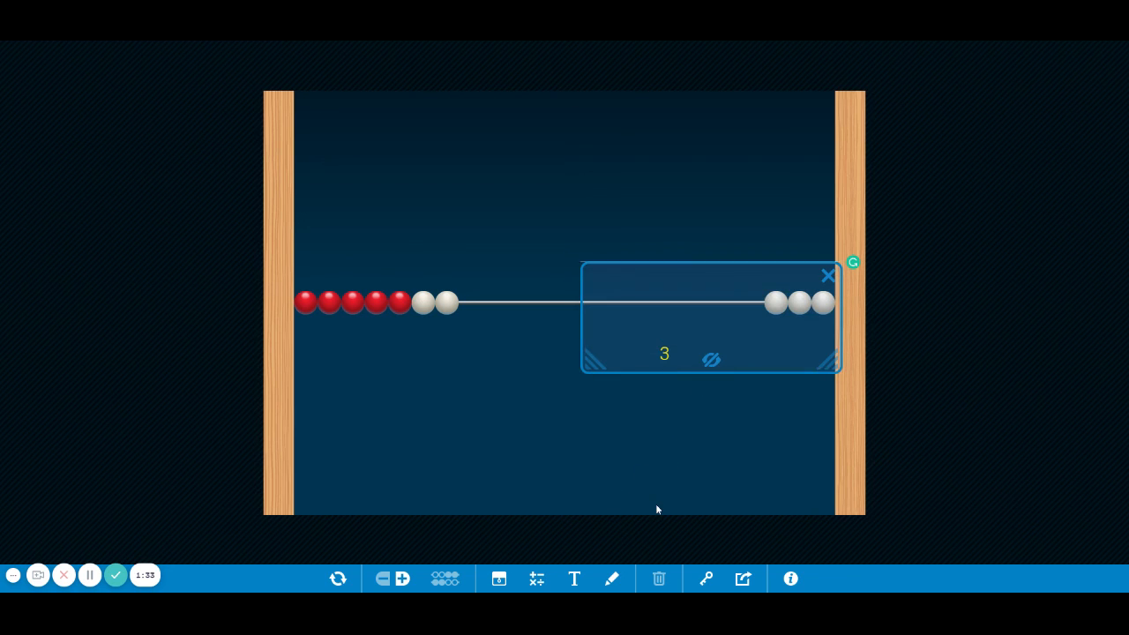
mouse_move(385, 504)
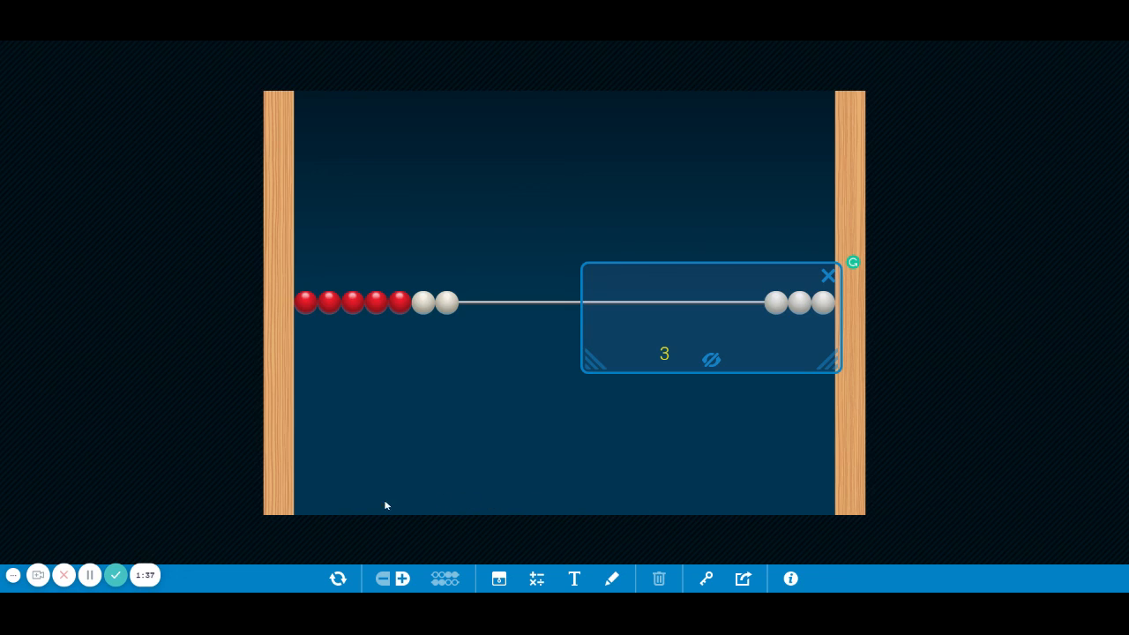